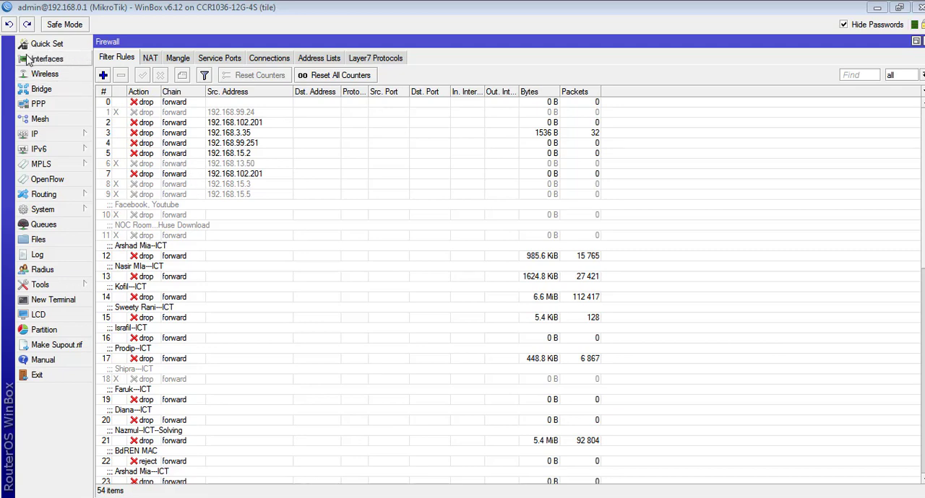
mouse_move(65, 205)
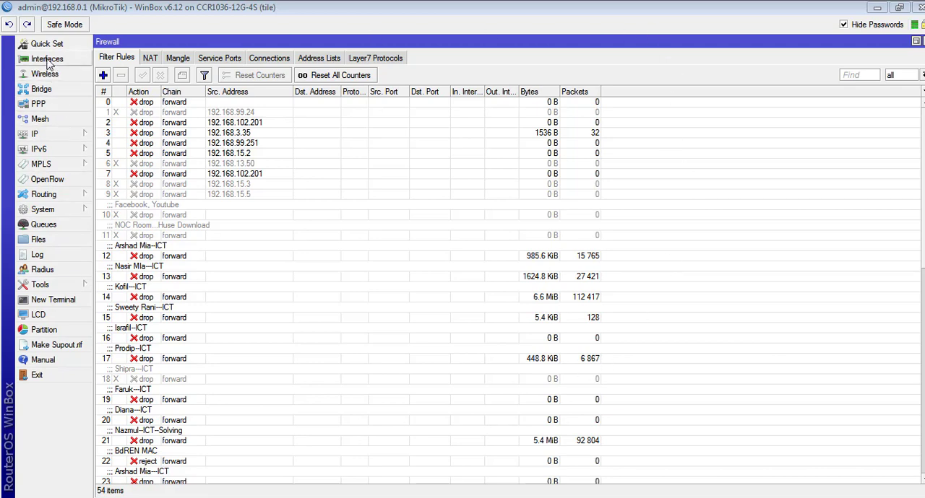
Show the Interface List with live rates and select the WAN-in port ether5
left_click(46, 57)
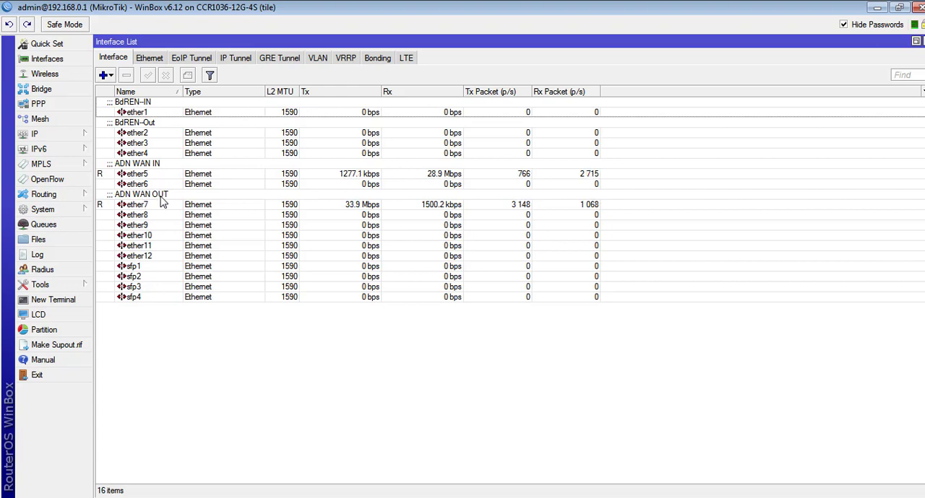
left_click(133, 174)
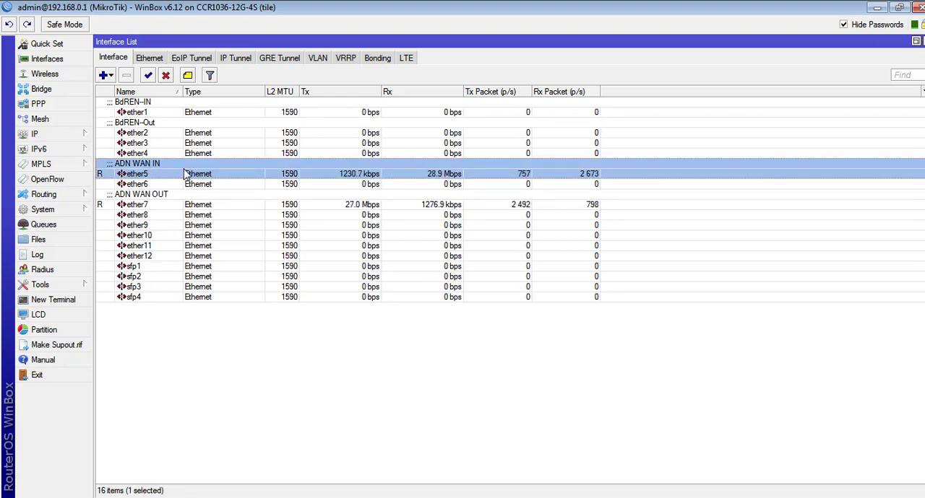
Run Torch on ether5 to list live per-connection traffic rates and packet counts
right_click(185, 173)
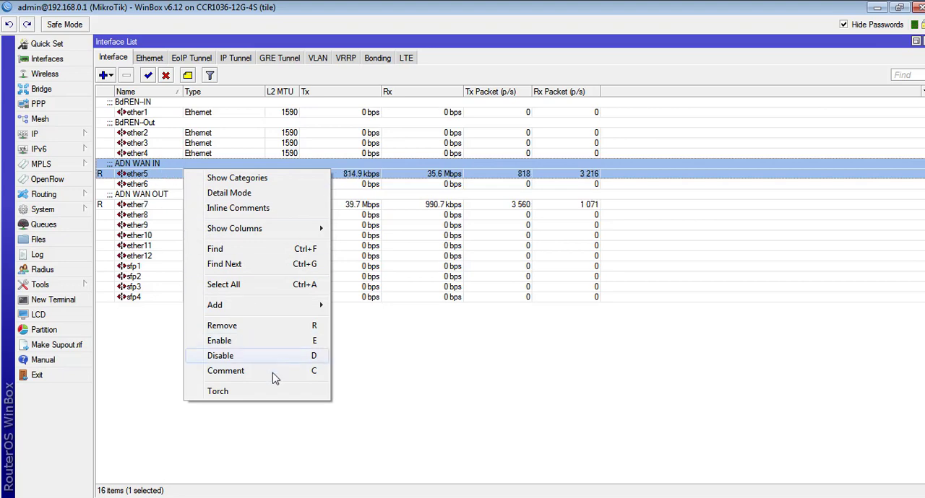
left_click(216, 390)
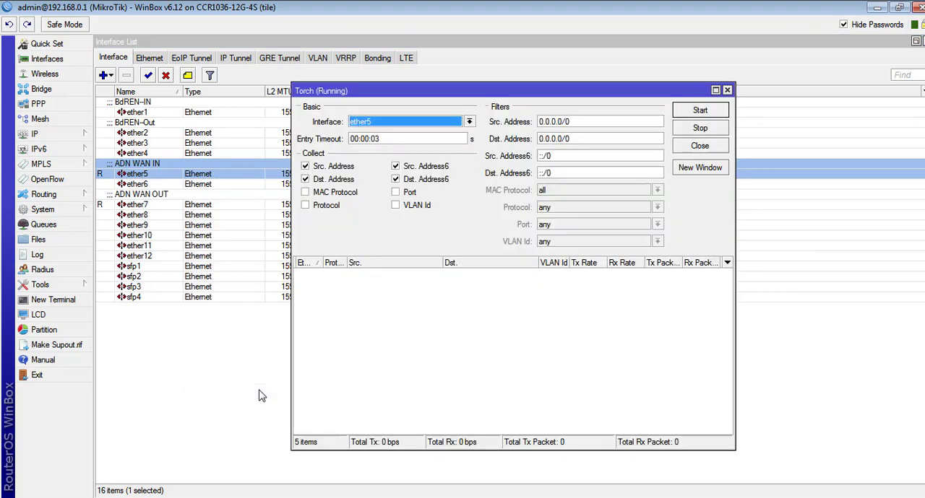
left_click(699, 110)
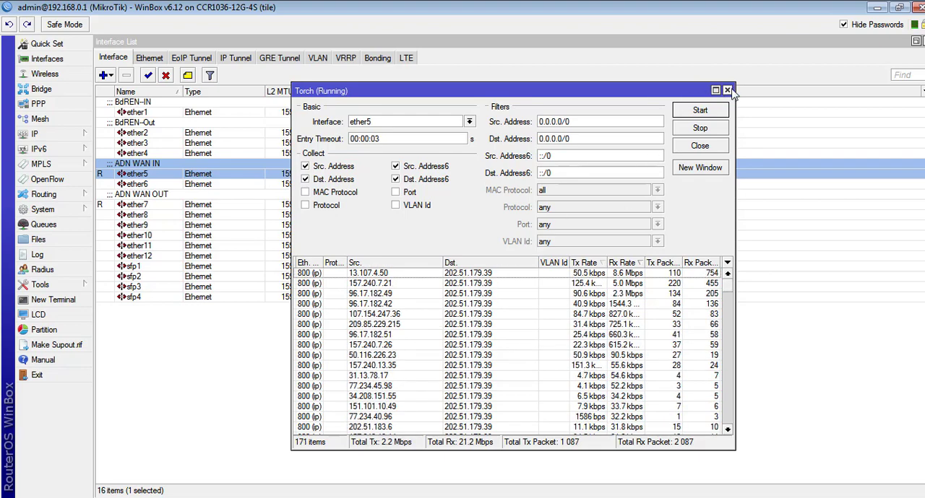
Close the ether5 Torch and run Torch on the WAN-out port ether7 instead
left_click(728, 89)
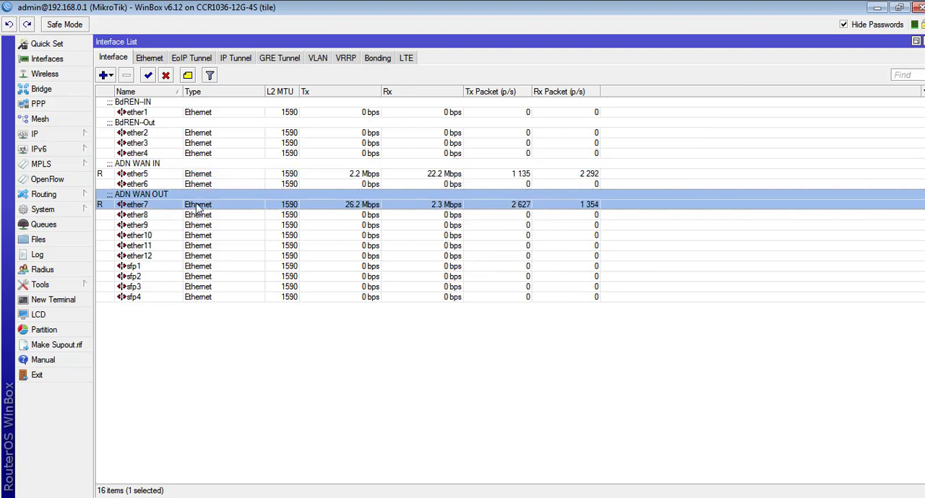
right_click(200, 209)
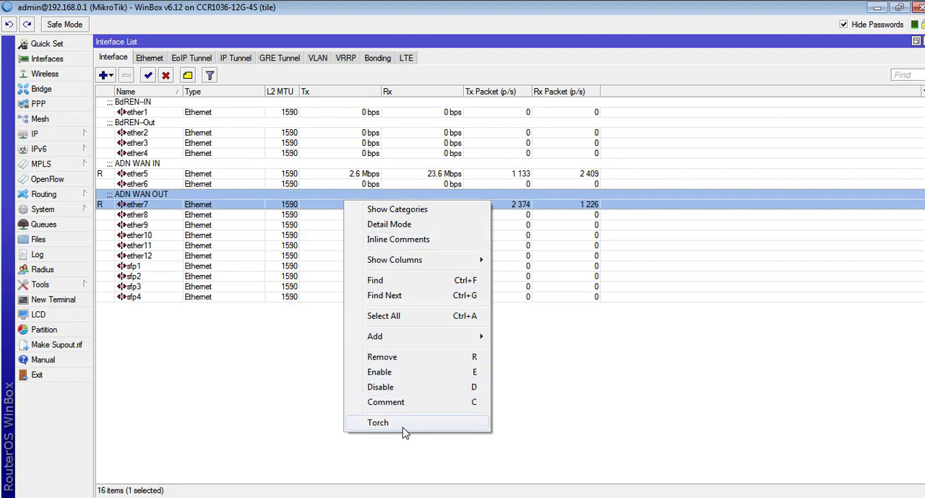
left_click(378, 422)
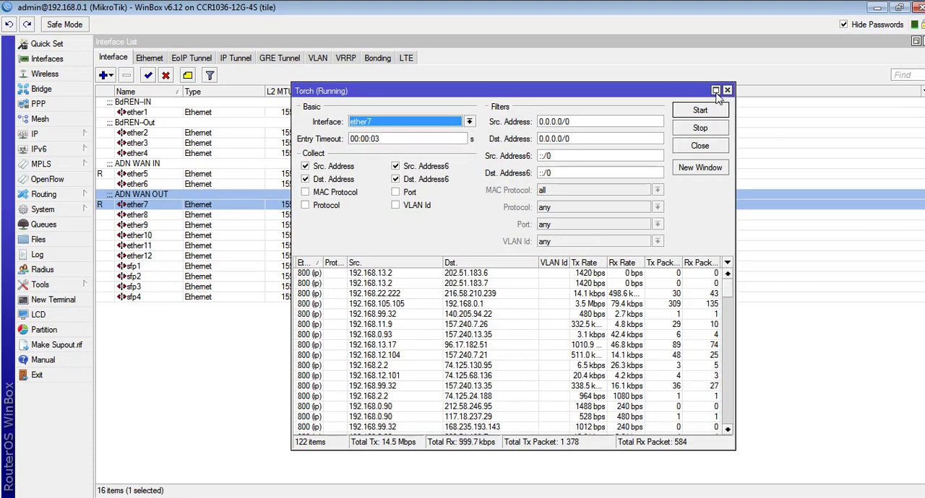